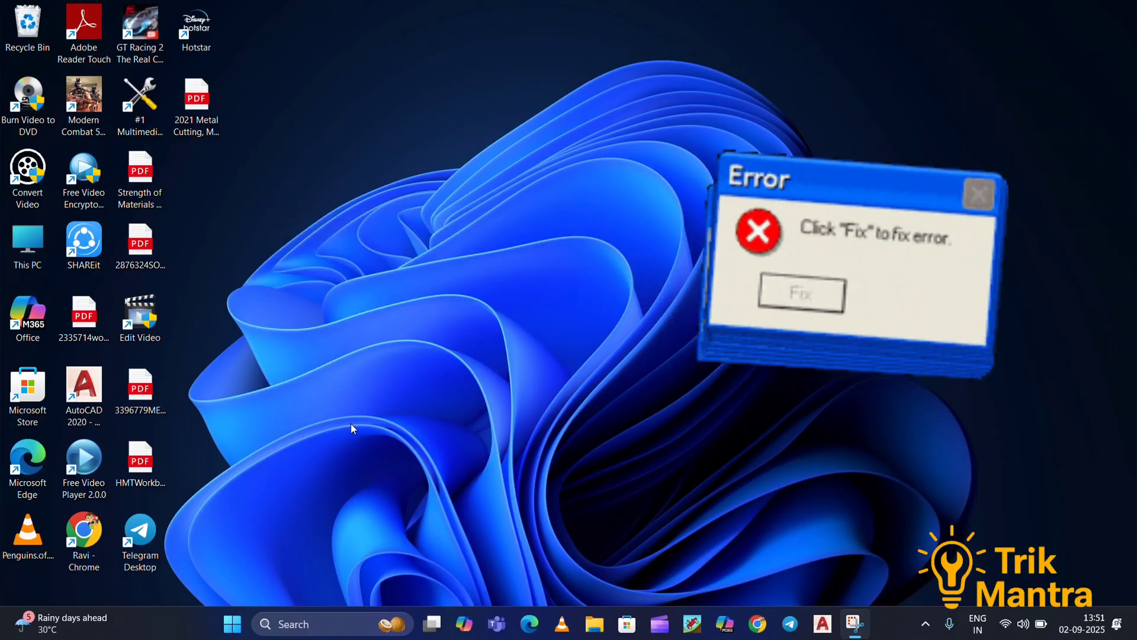
Step: Open the taskbar search panel showing recent searches and trending content
left_click(801, 293)
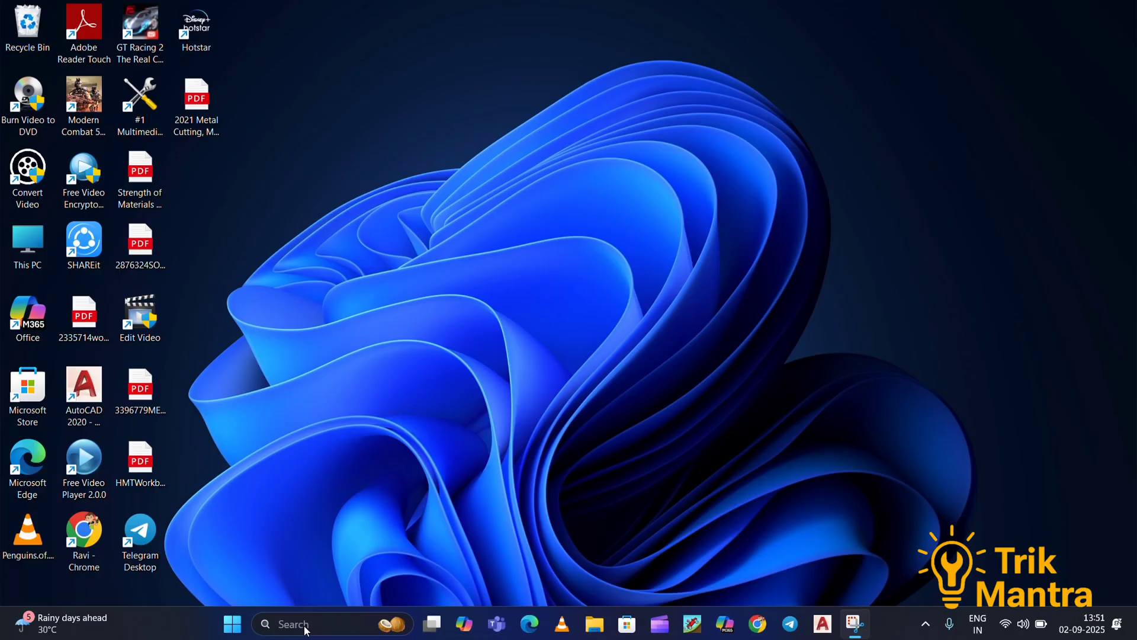
left_click(304, 624)
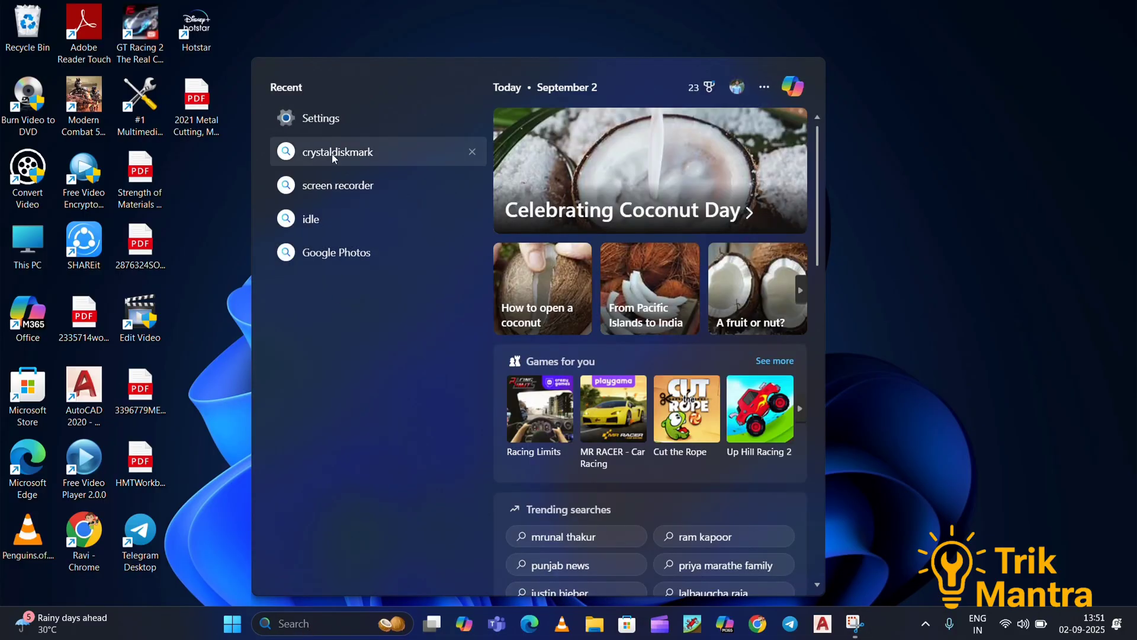
Step: Launch Settings from recent searches and view the Windows Update page reporting up to date
left_click(320, 117)
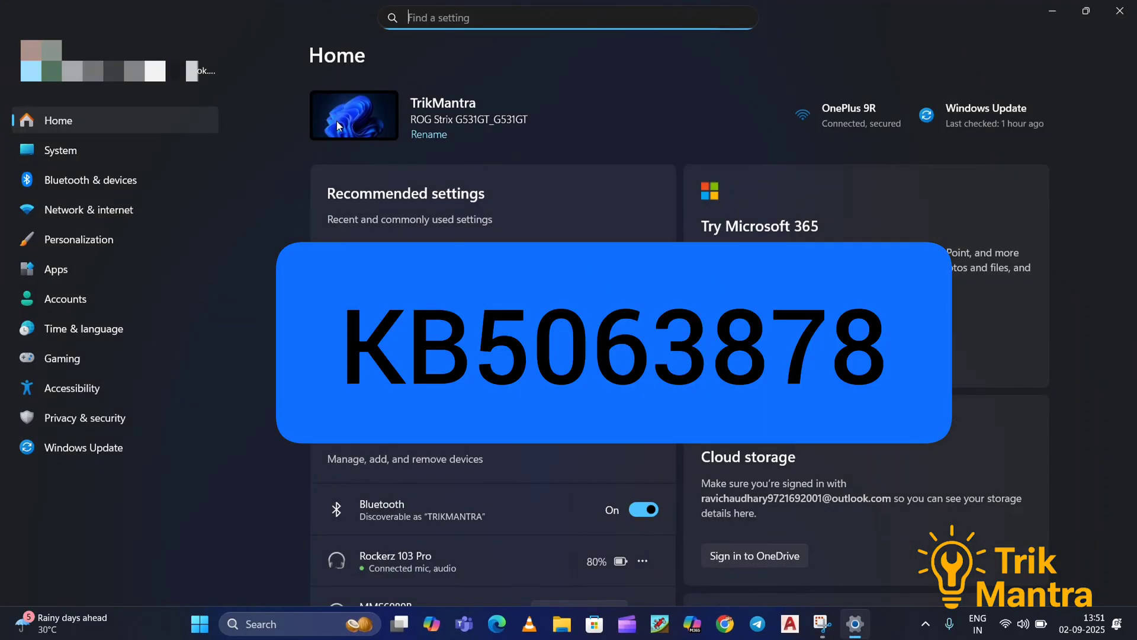
left_click(83, 446)
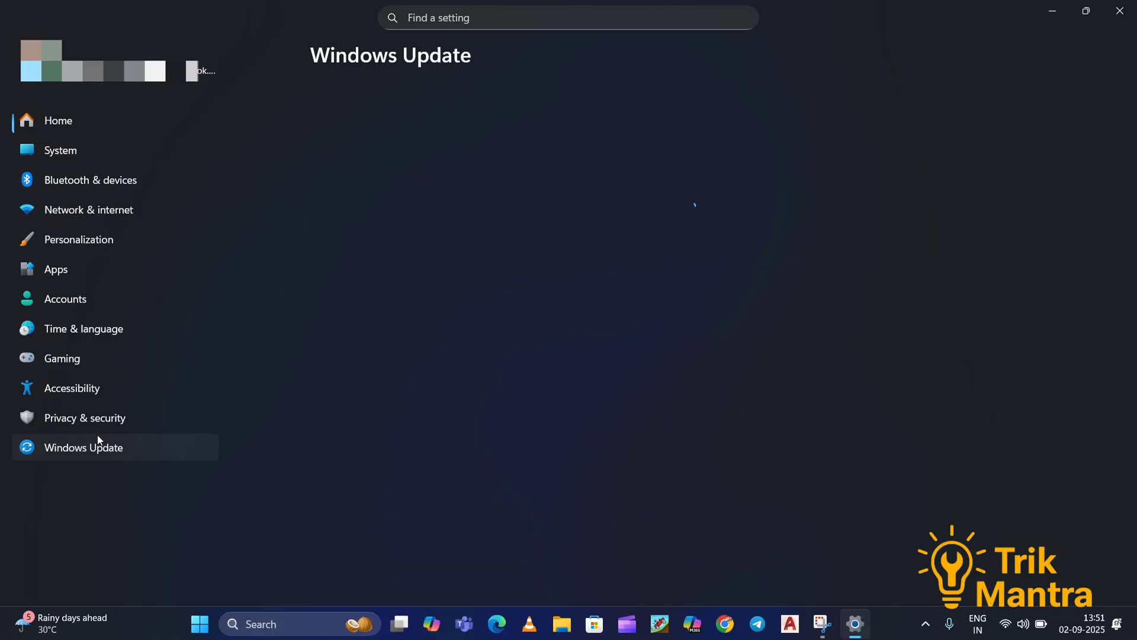
left_click(84, 446)
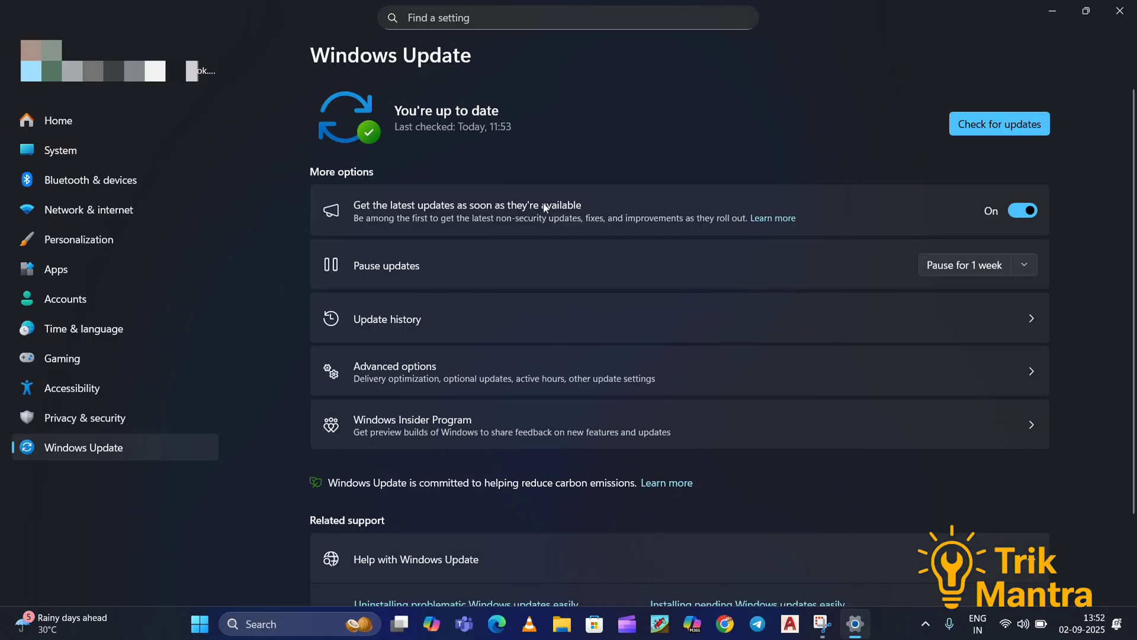
scroll("down", 3)
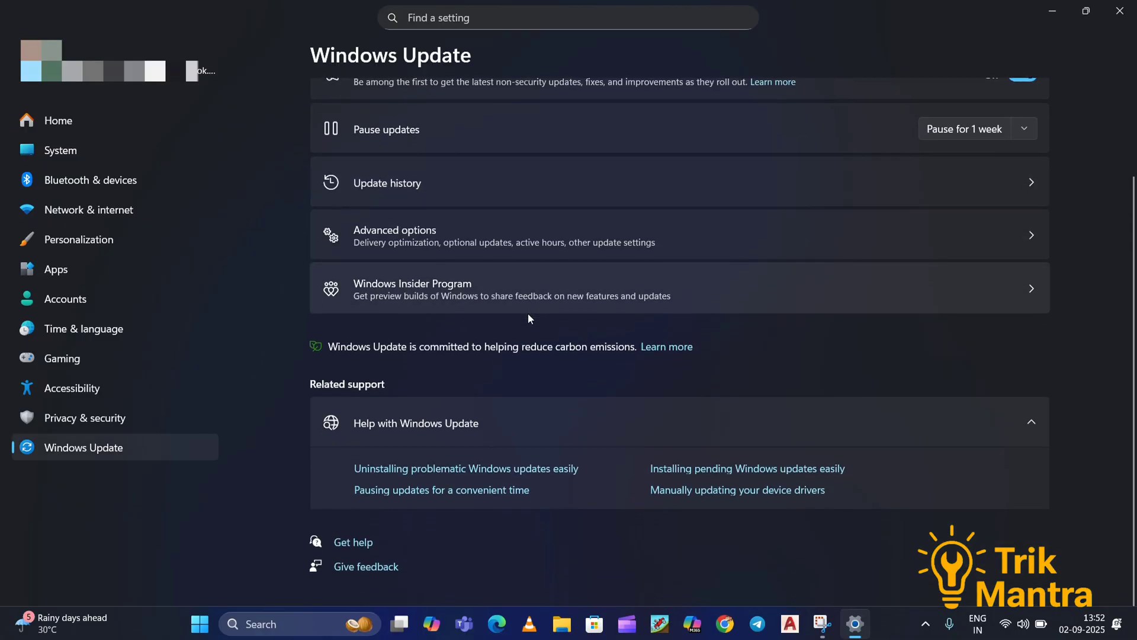
scroll("up", 3)
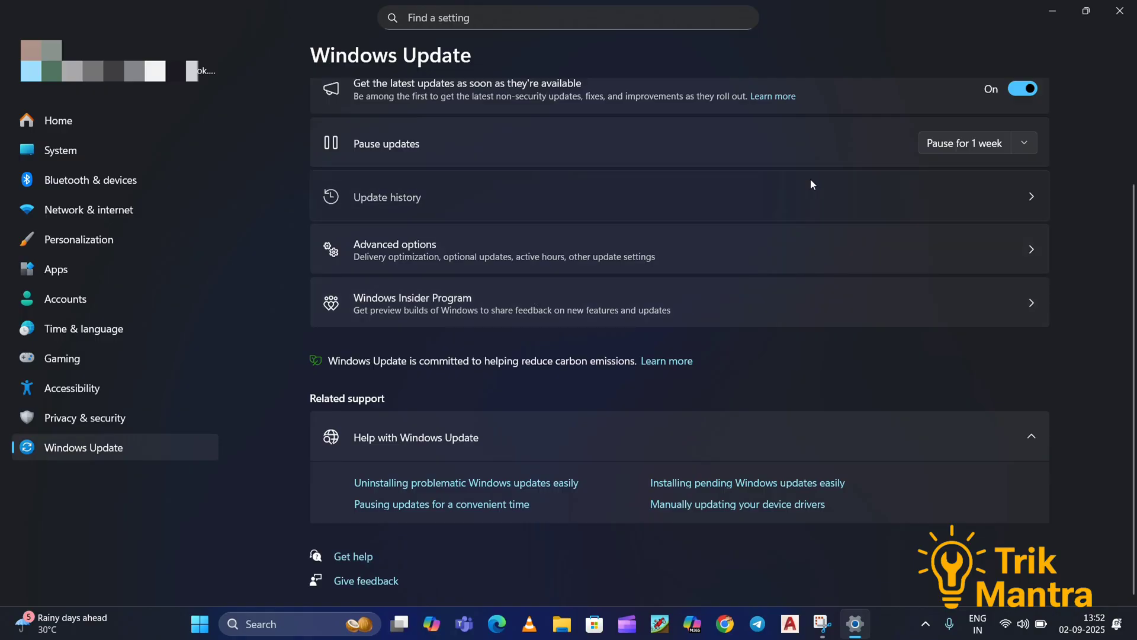
Step: Browse Update history's quality updates, including KB5063878 and KB5064081 from August 2025
left_click(387, 196)
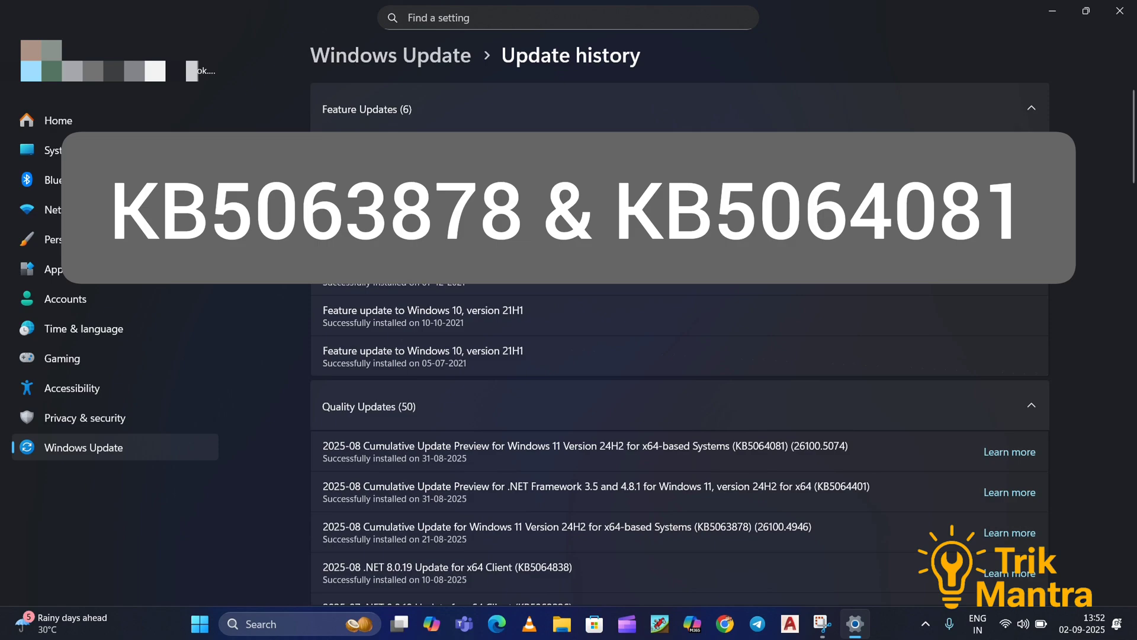
mouse_move(578, 336)
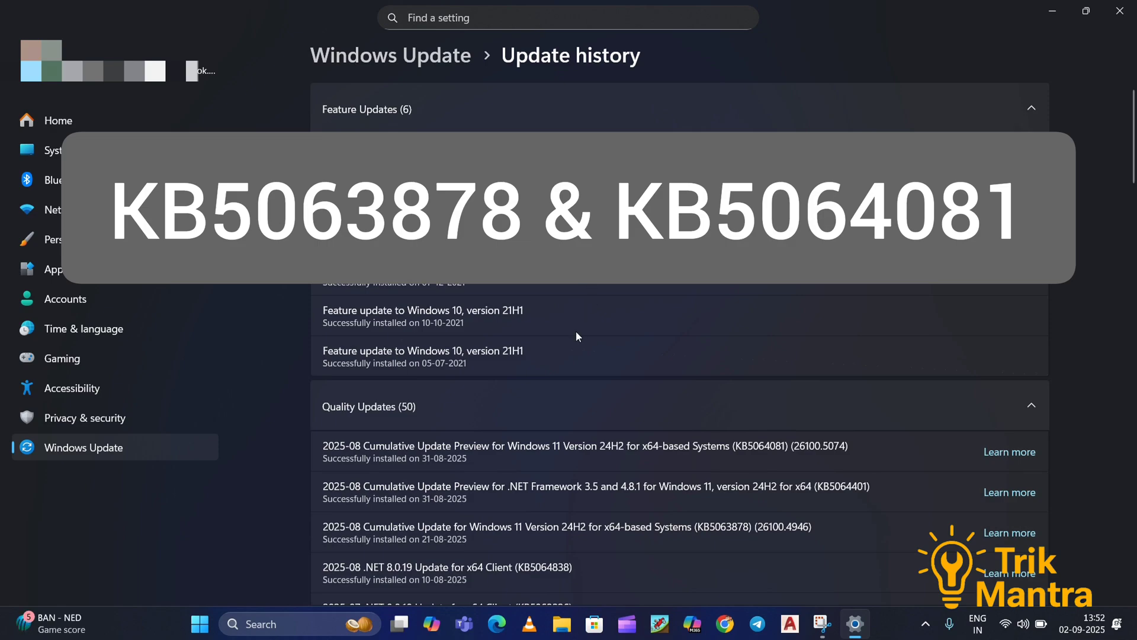
scroll("down", 3)
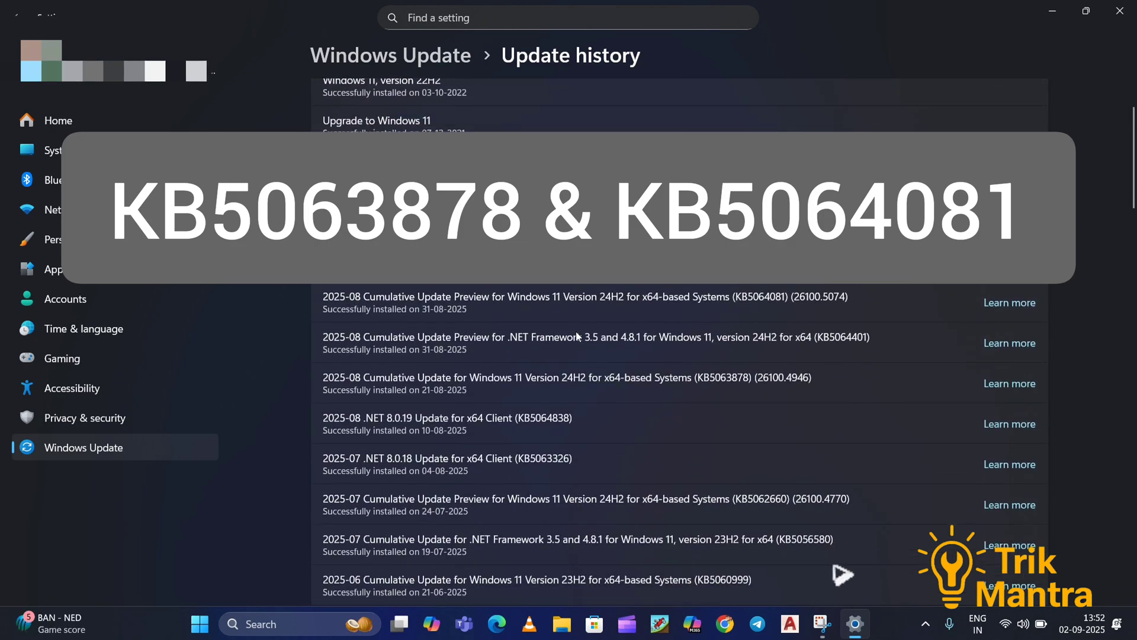
scroll("down", 3)
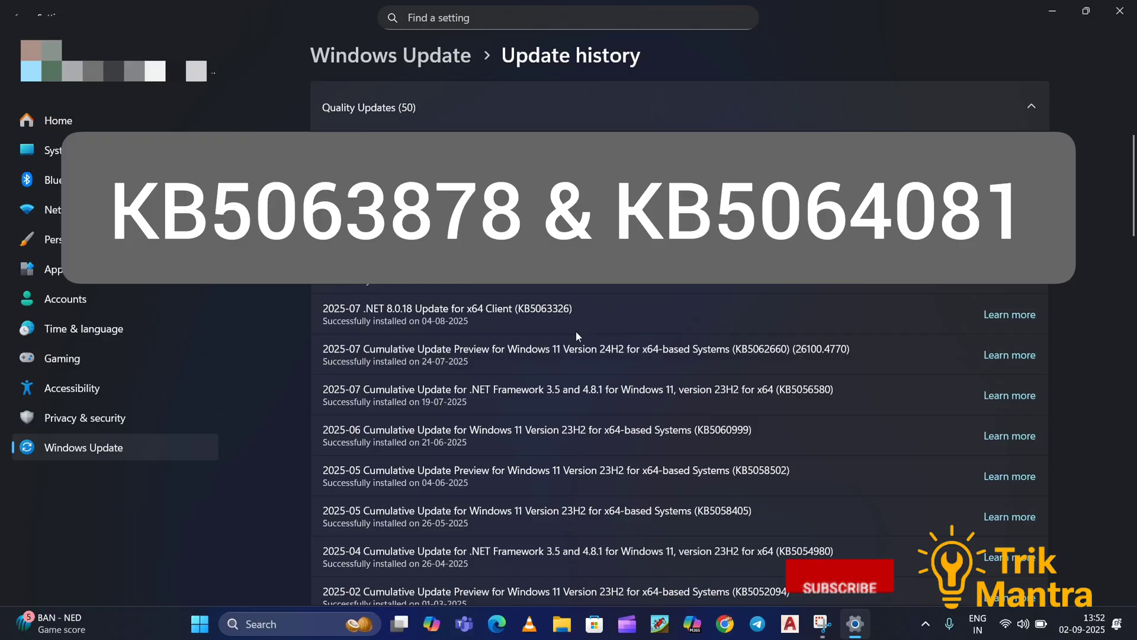
scroll("down", 3)
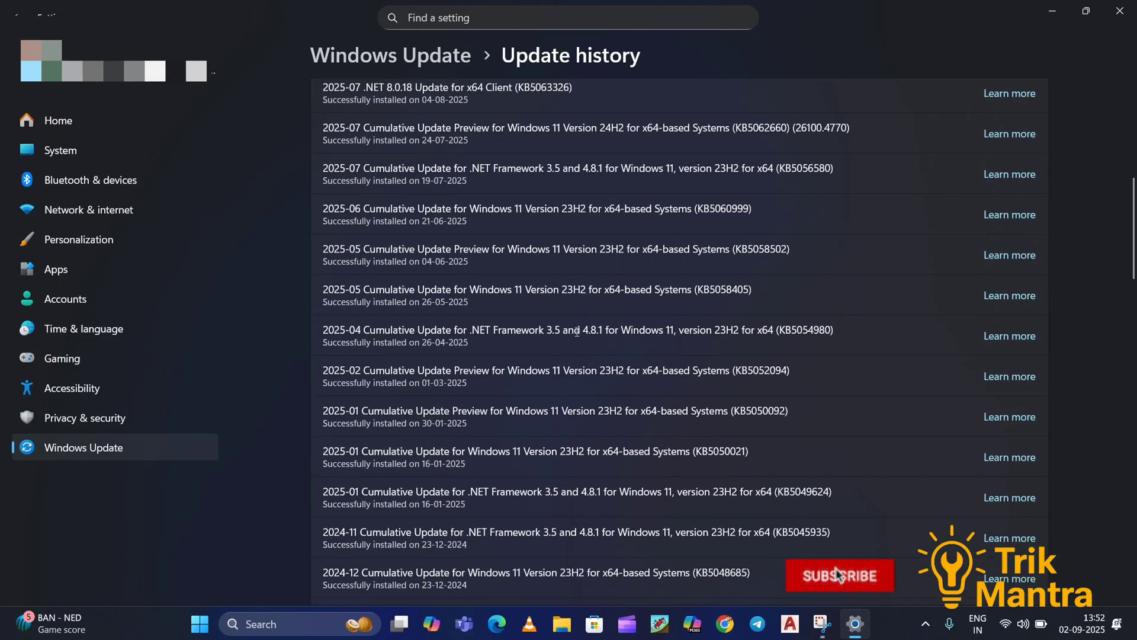
scroll("down", 3)
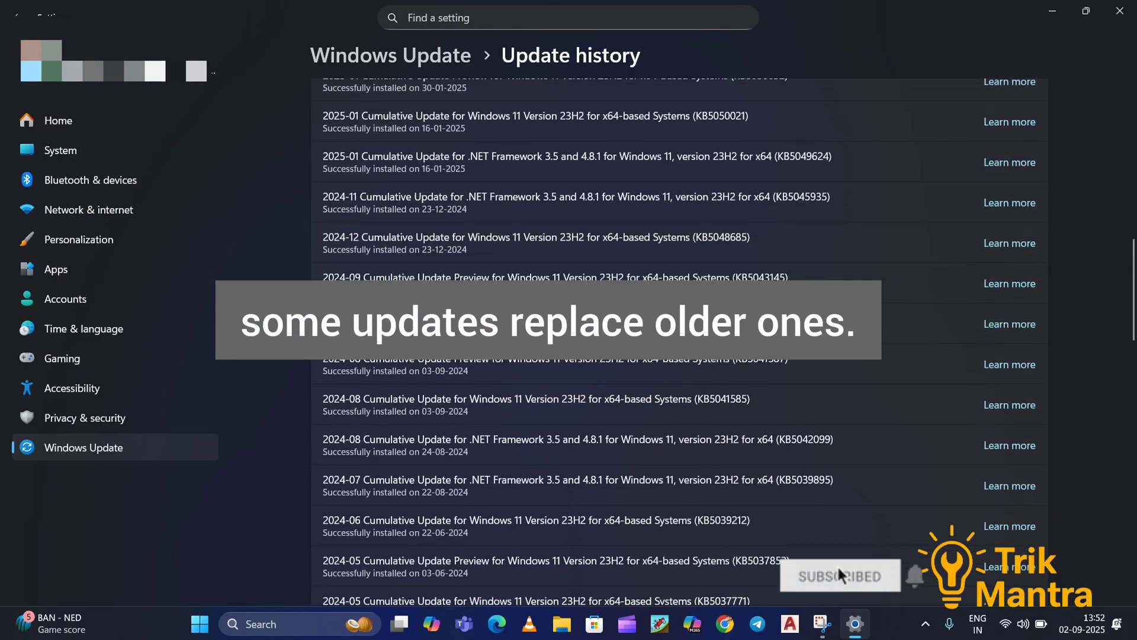
scroll("up", 3)
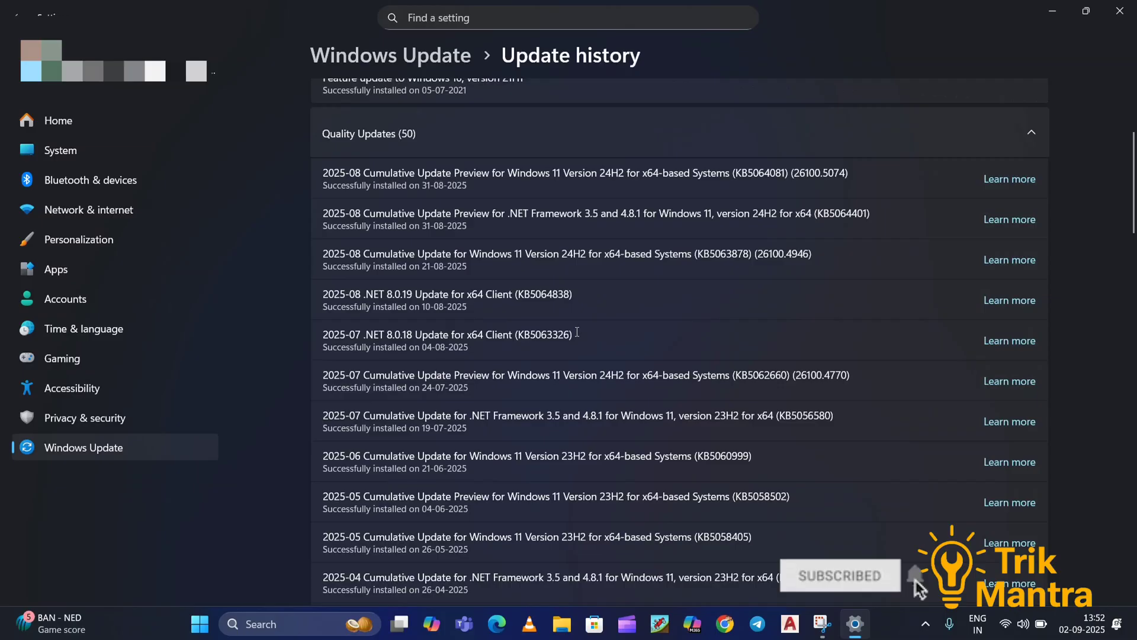
scroll("up", 3)
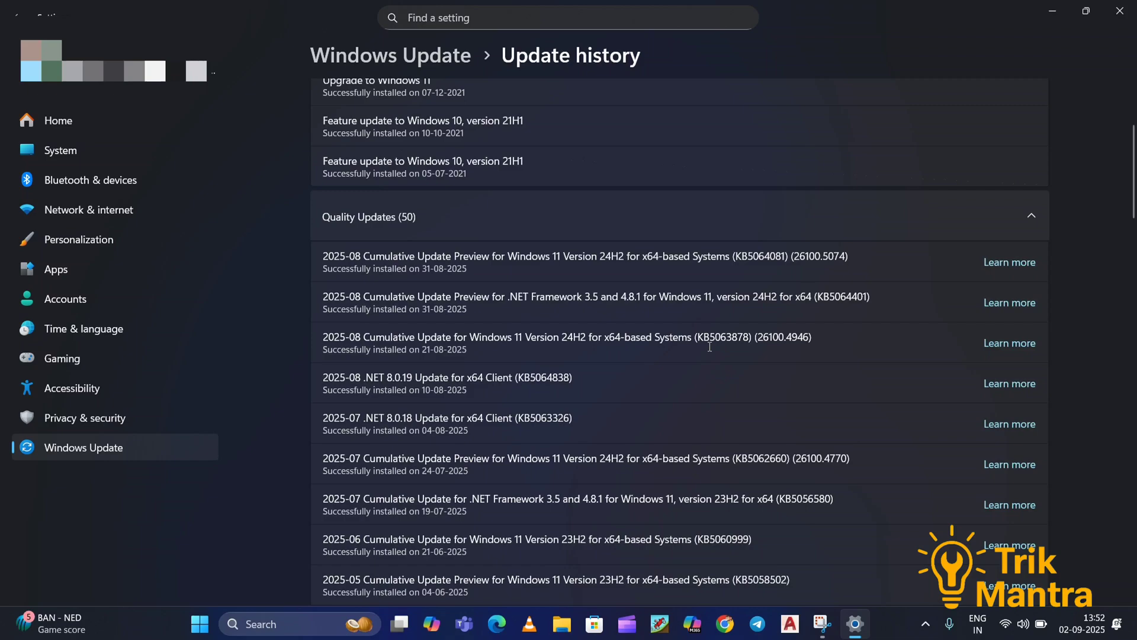
mouse_move(504, 80)
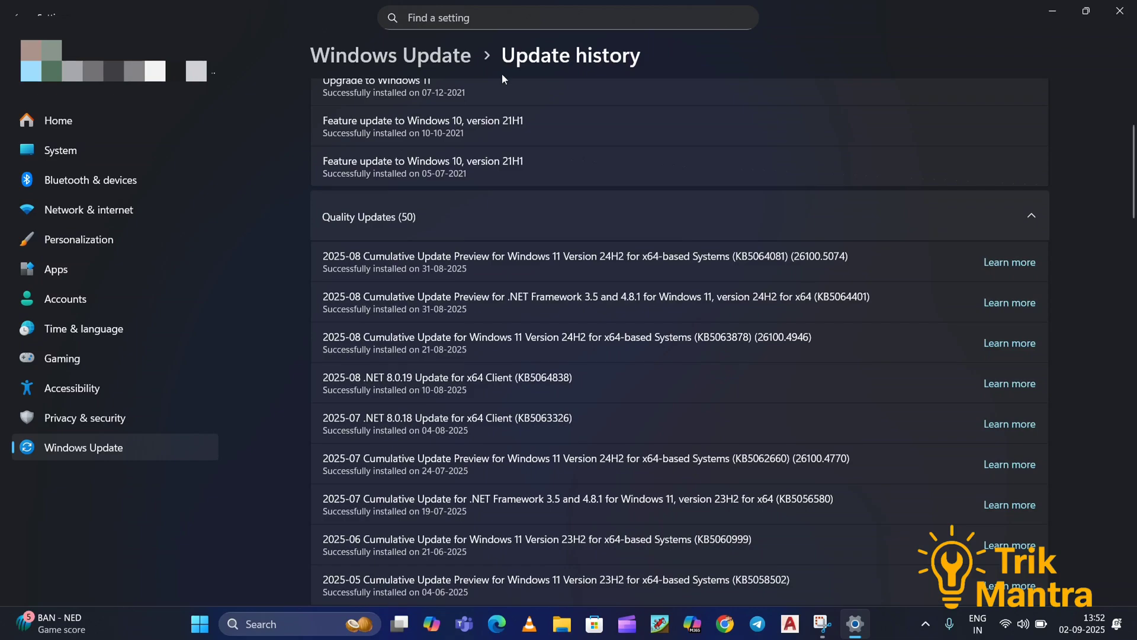
scroll("up", 3)
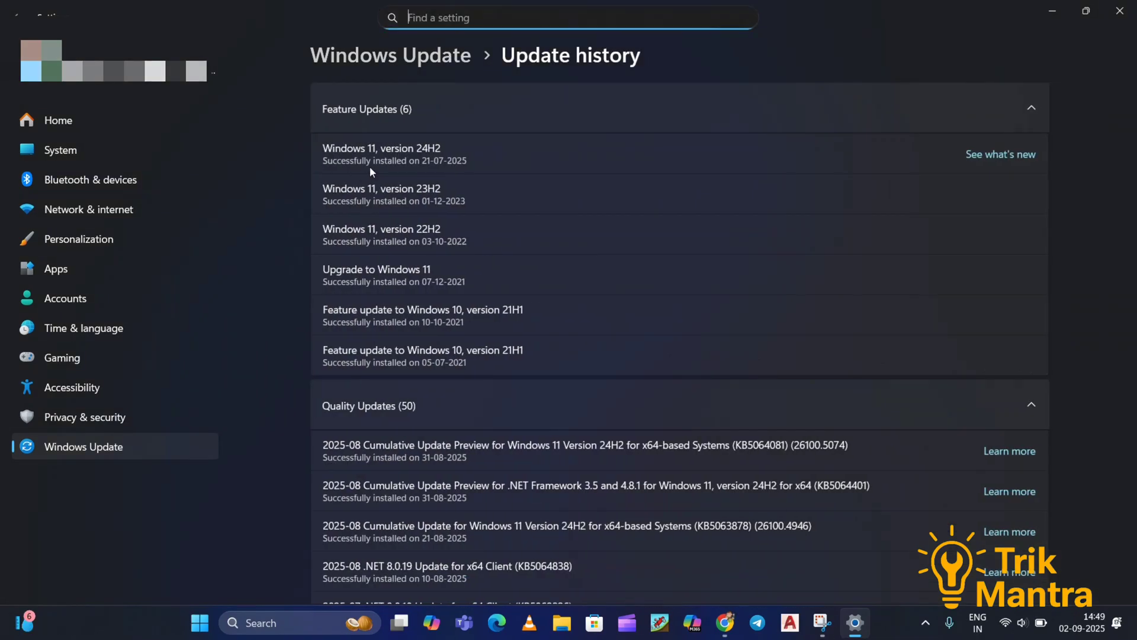
scroll("down", 3)
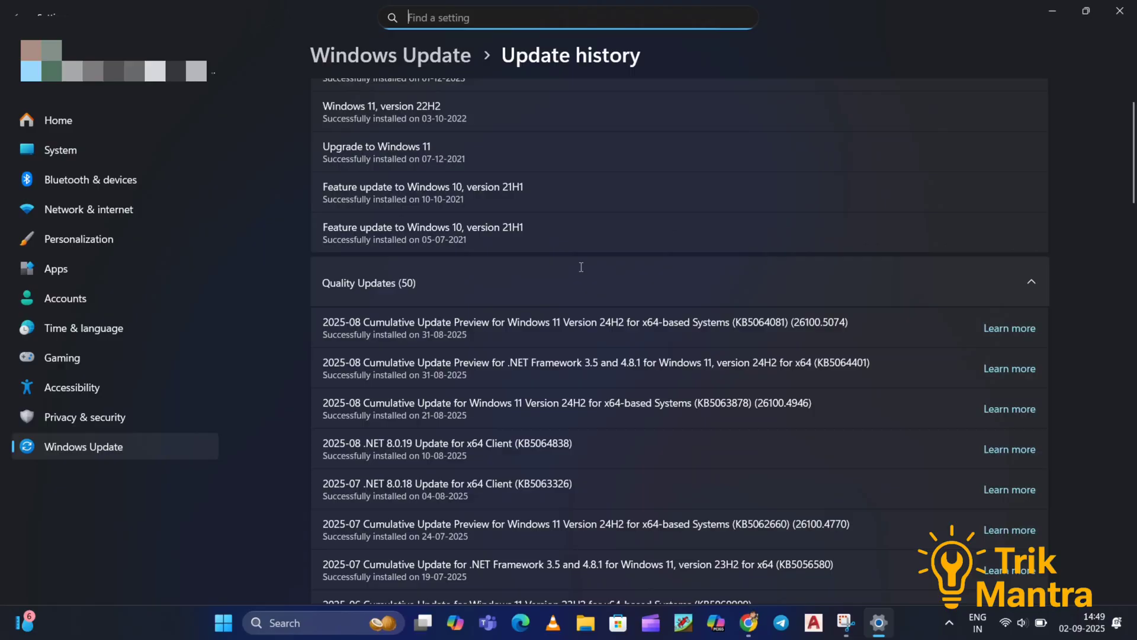
scroll("down", 3)
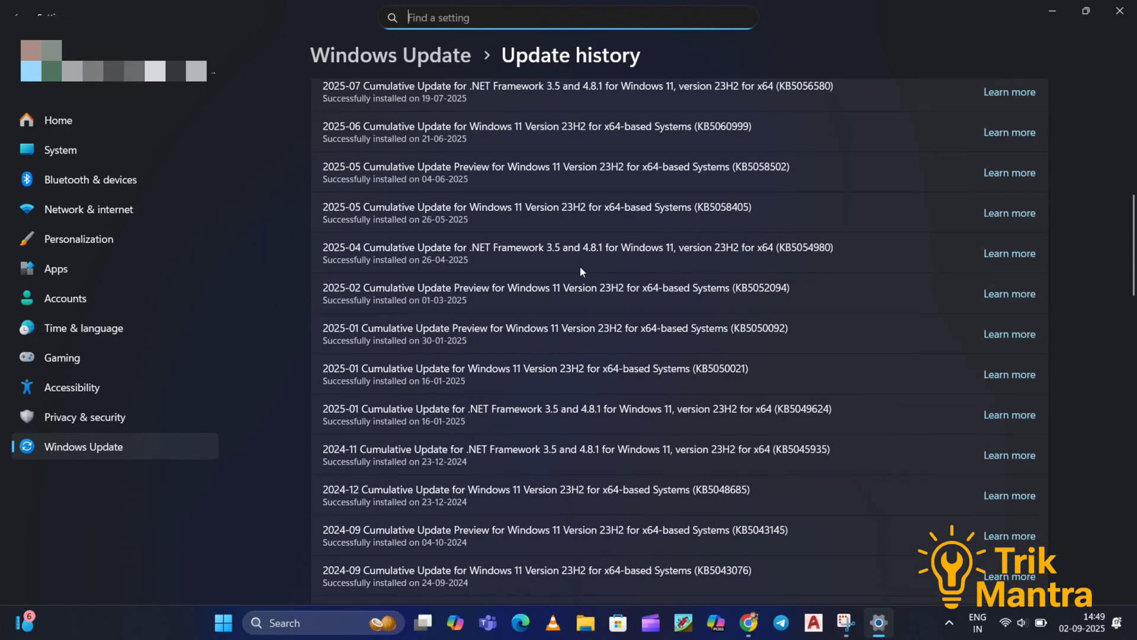
scroll("down", 3)
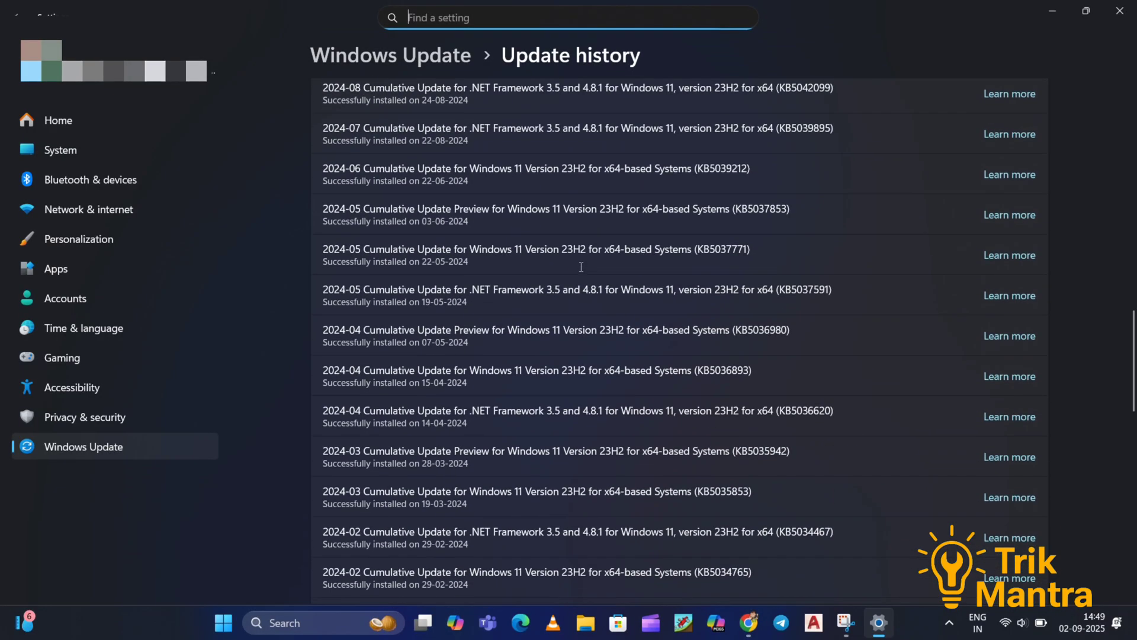
scroll("down", 3)
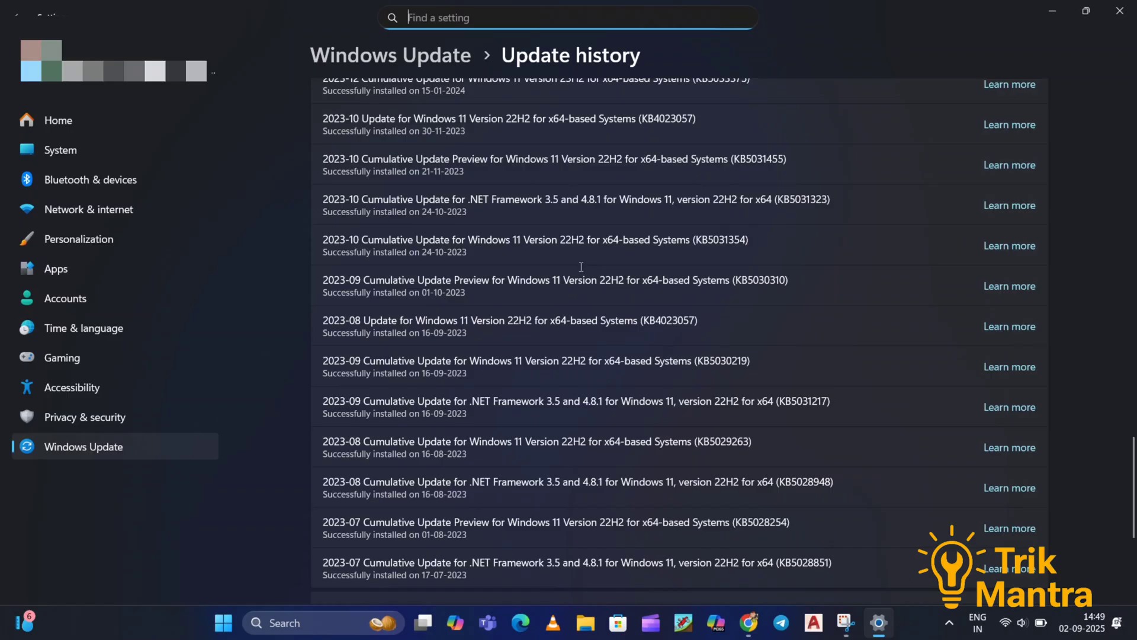
scroll("down", 3)
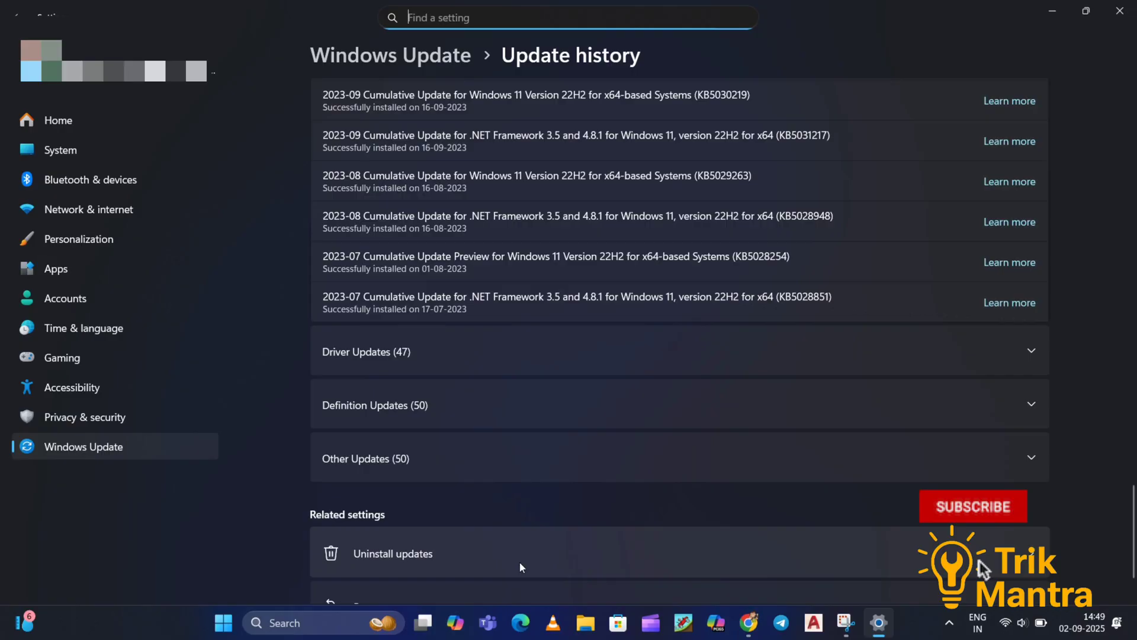
Step: Show the Uninstall updates page listing KB5064401, KB5064081 and two other removable updates
left_click(392, 553)
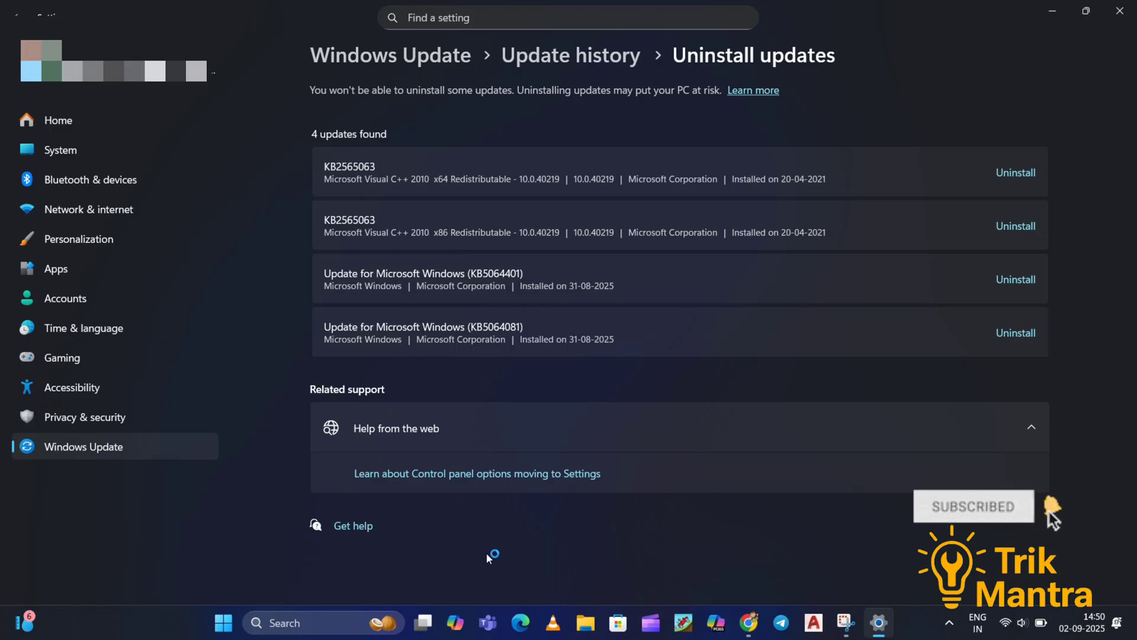
mouse_move(576, 563)
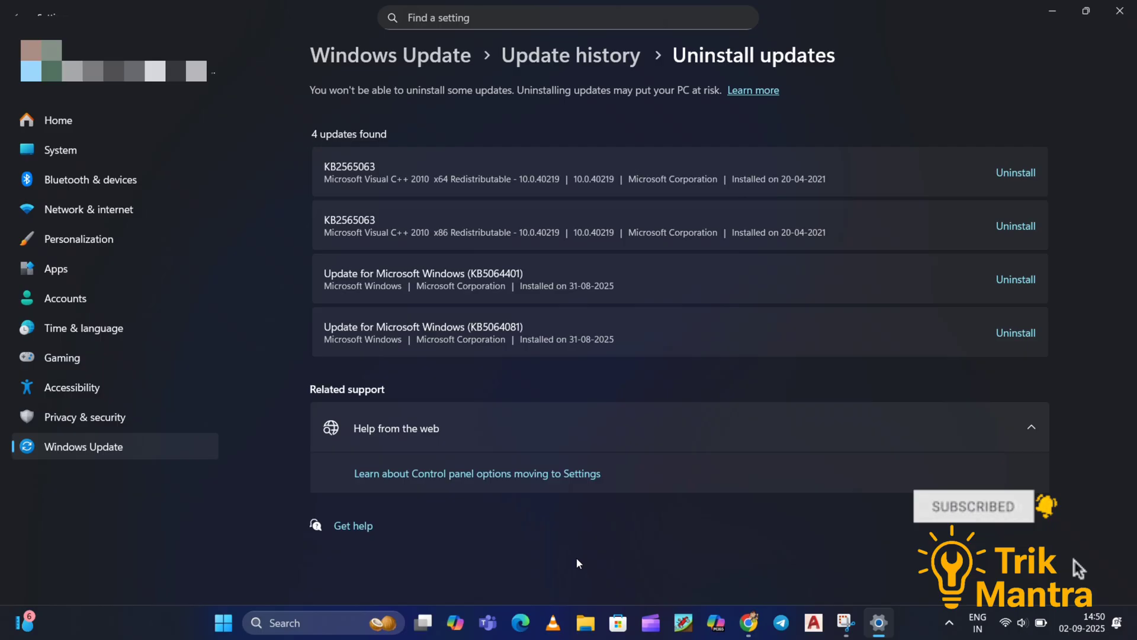
mouse_move(497, 459)
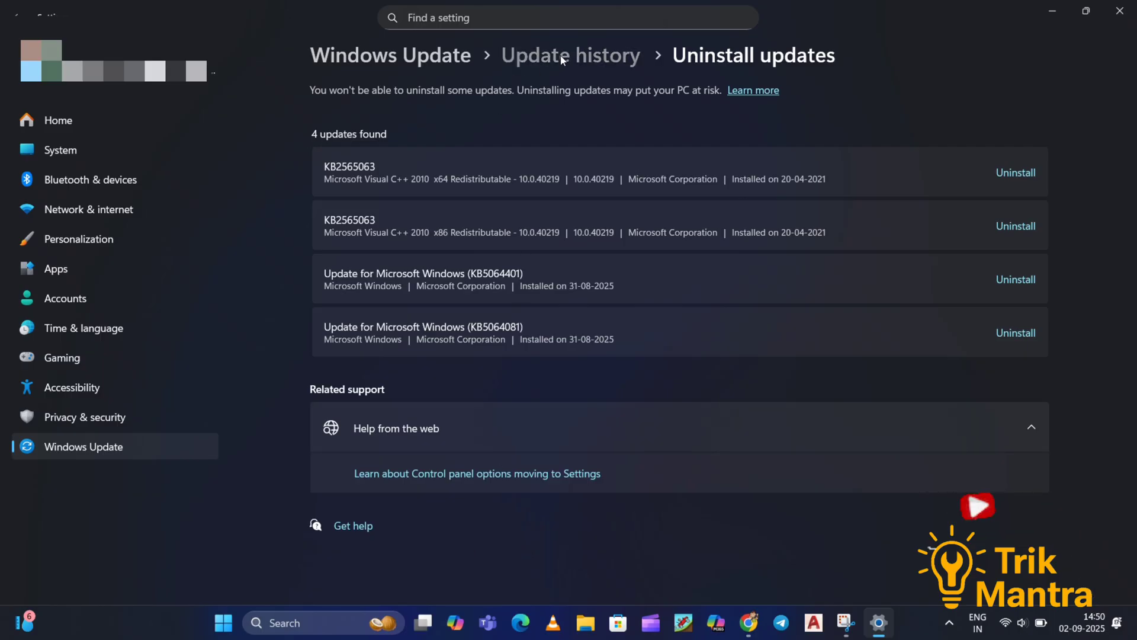
Step: Go back to Update history via the breadcrumb and scroll the quality updates list
left_click(569, 55)
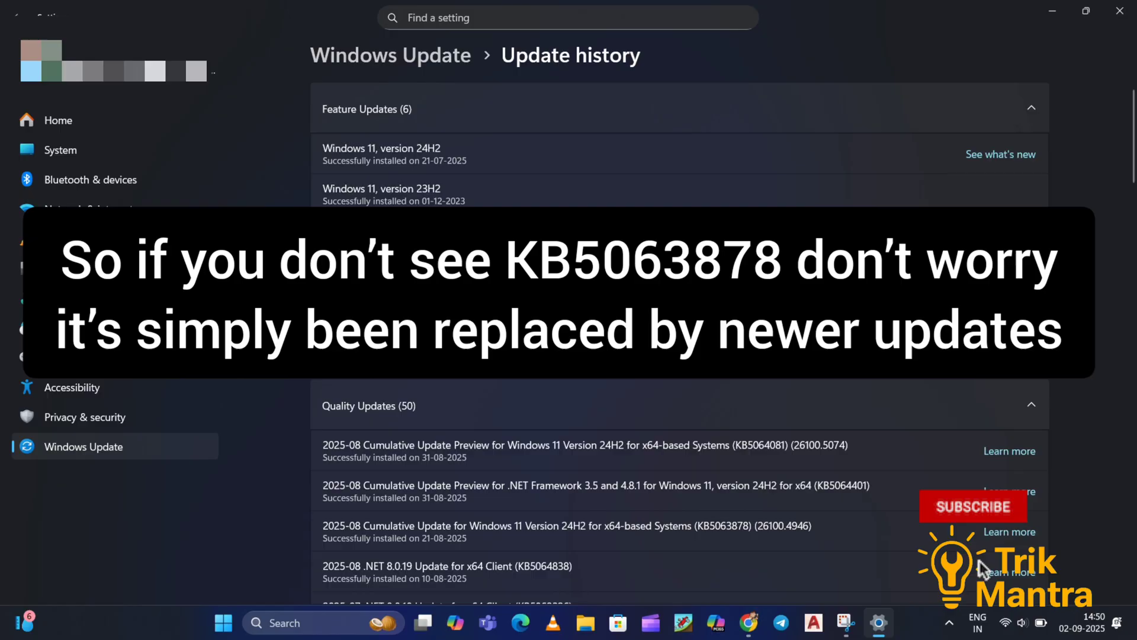
scroll("down", 3)
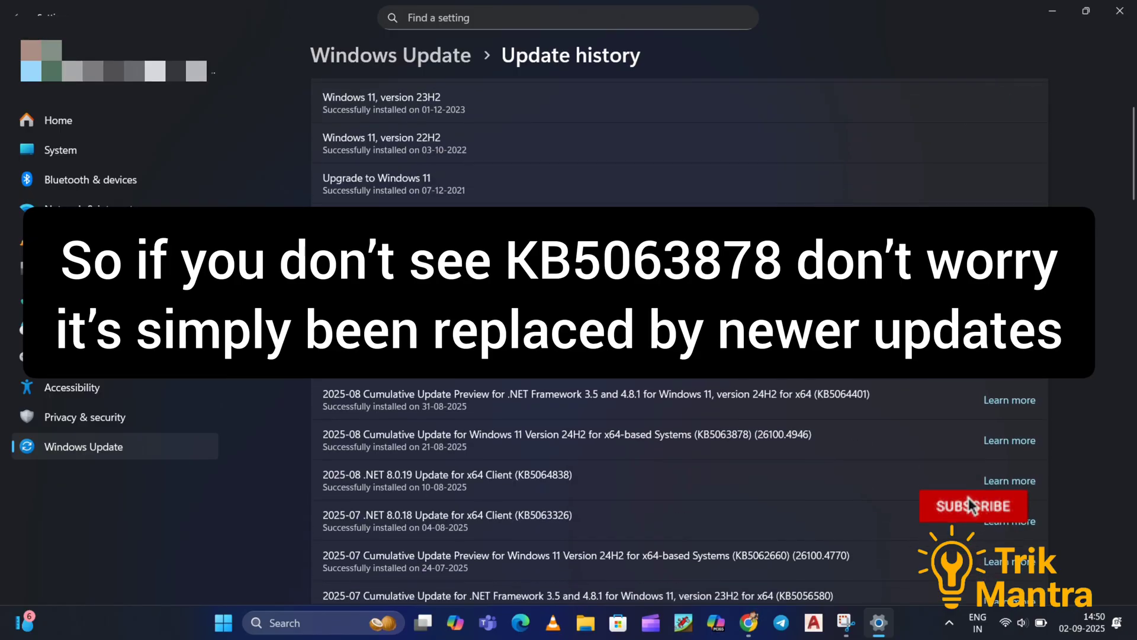
scroll("down", 3)
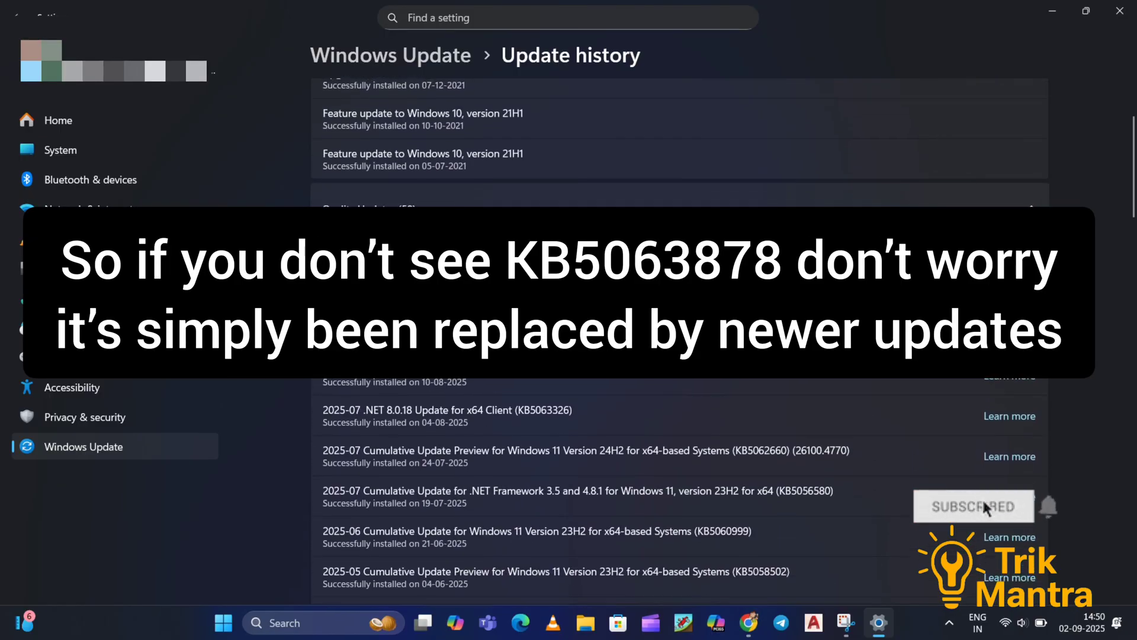
scroll("up", 3)
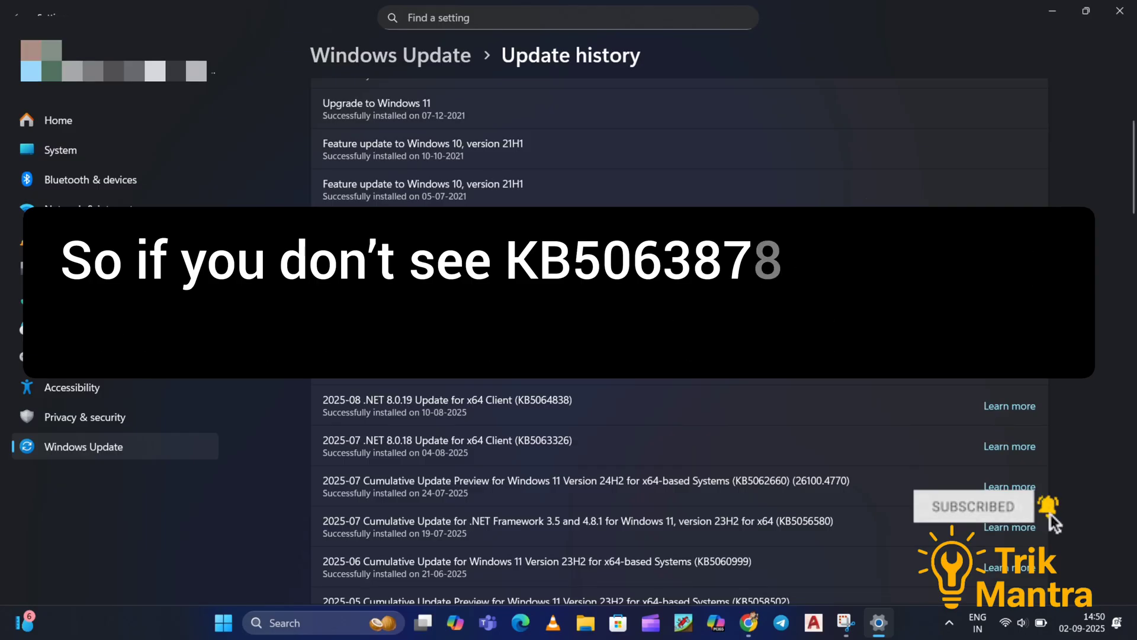
scroll("up", 3)
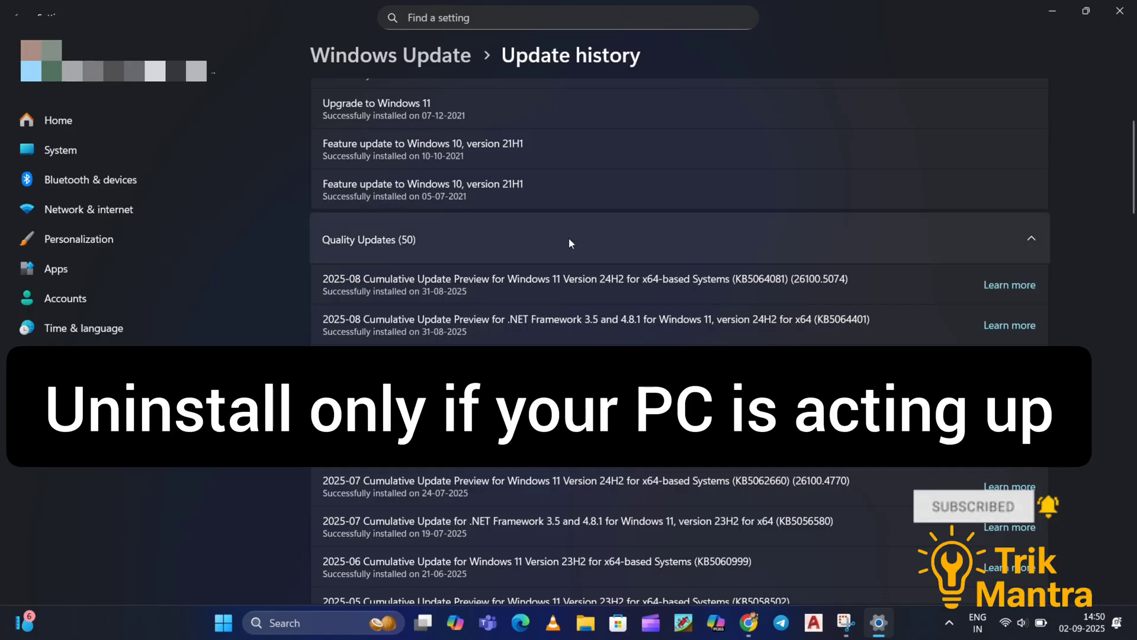
mouse_move(513, 112)
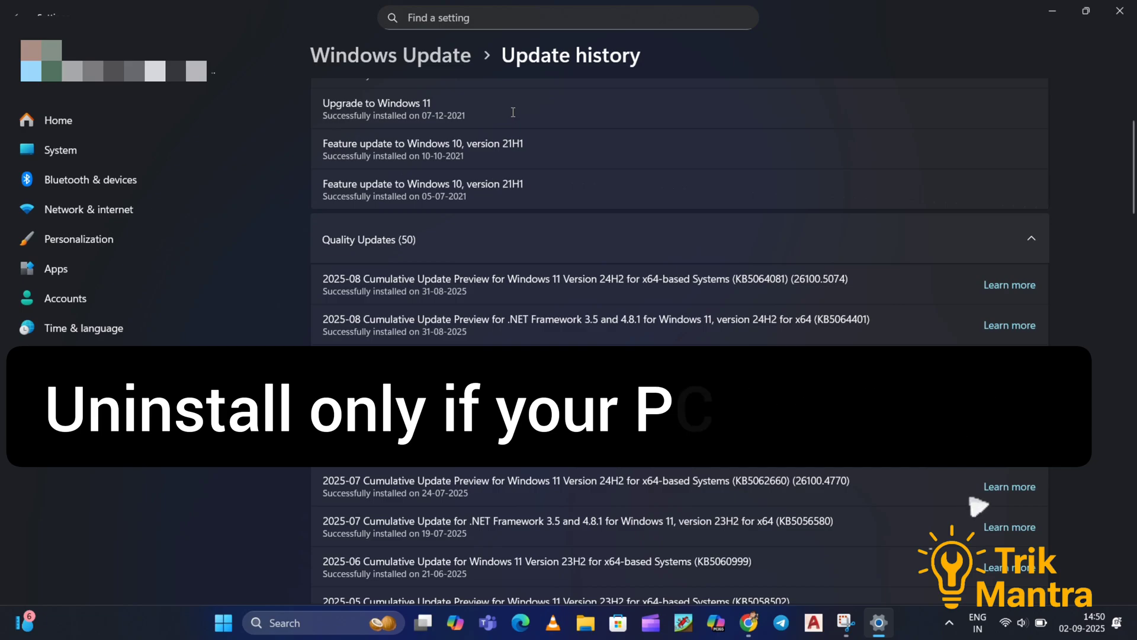